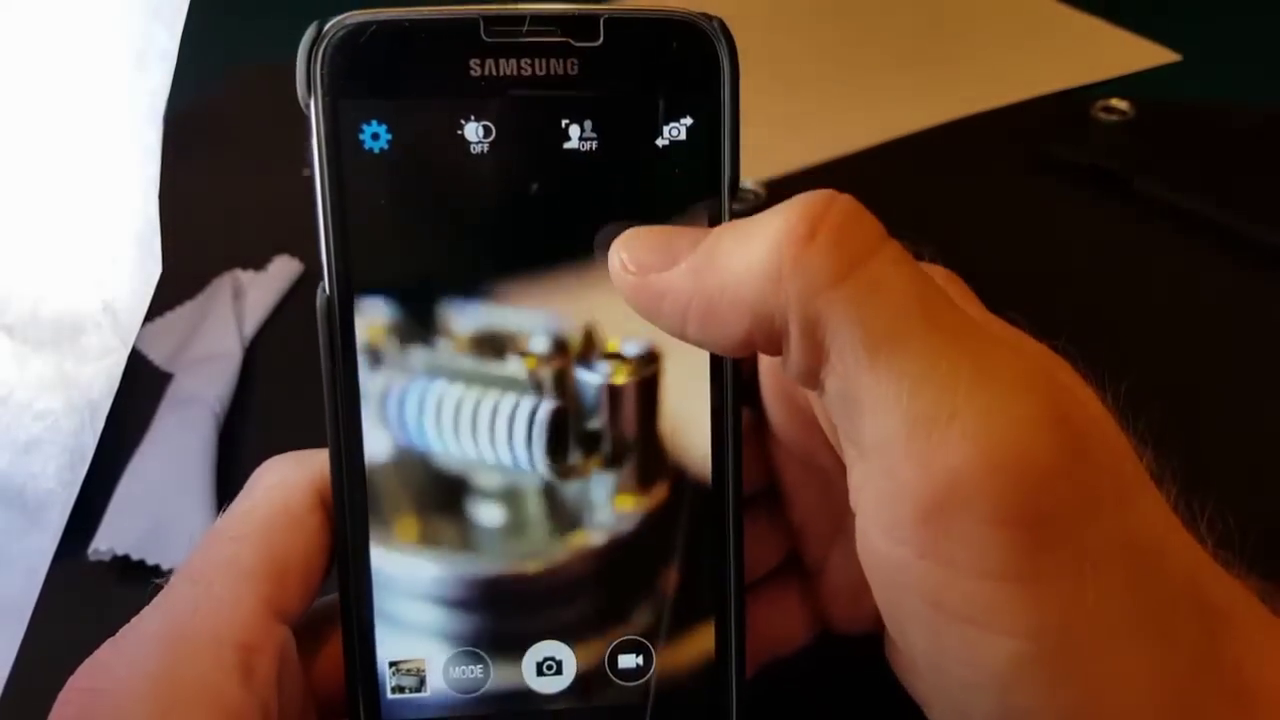
- Bring up the camera settings menu with picture size, ISO, metering, video size, flash and timer options
left_click(376, 136)
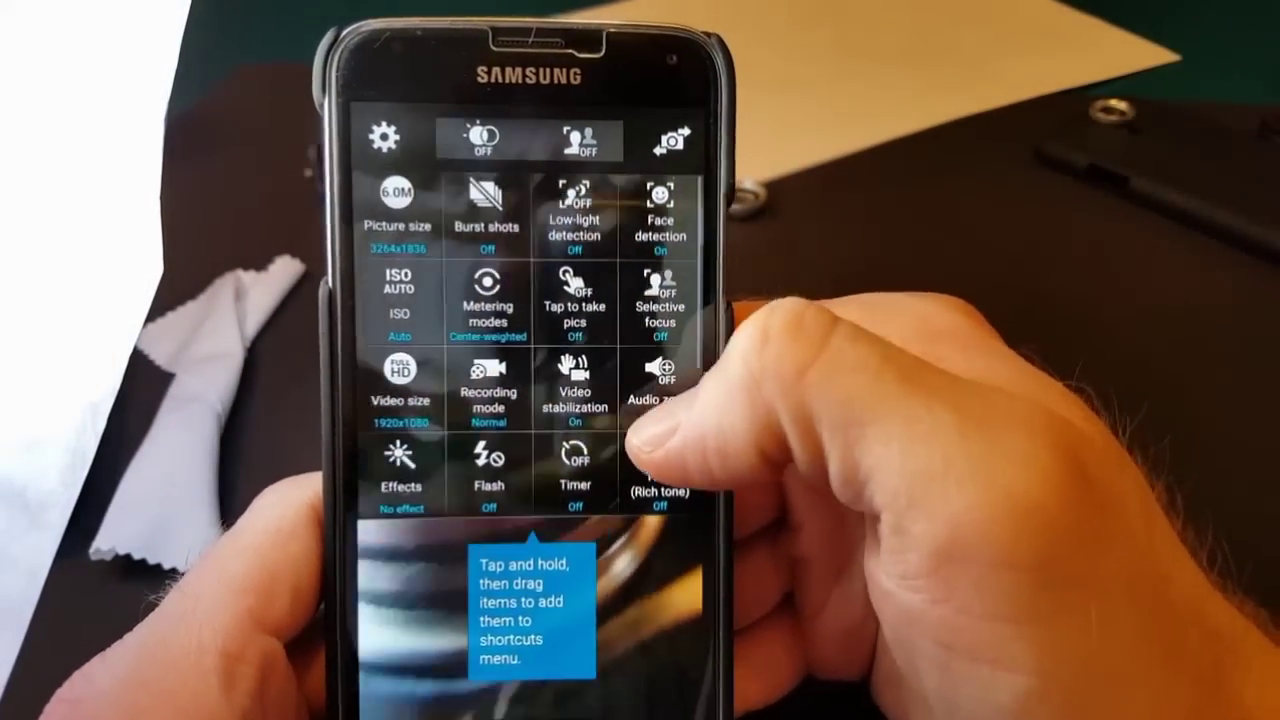